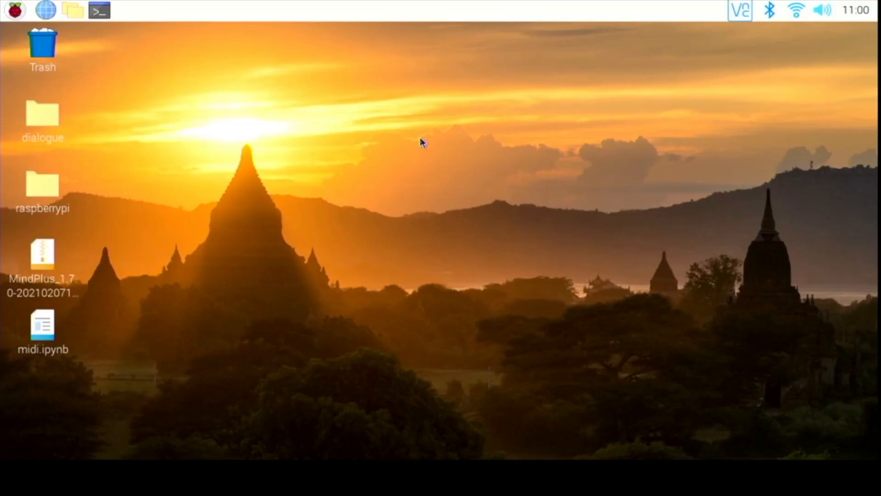
# Launch Thonny and set the interpreter to MicroPython (Raspberry Pi Pico) in Options
pyautogui.click(14, 10)
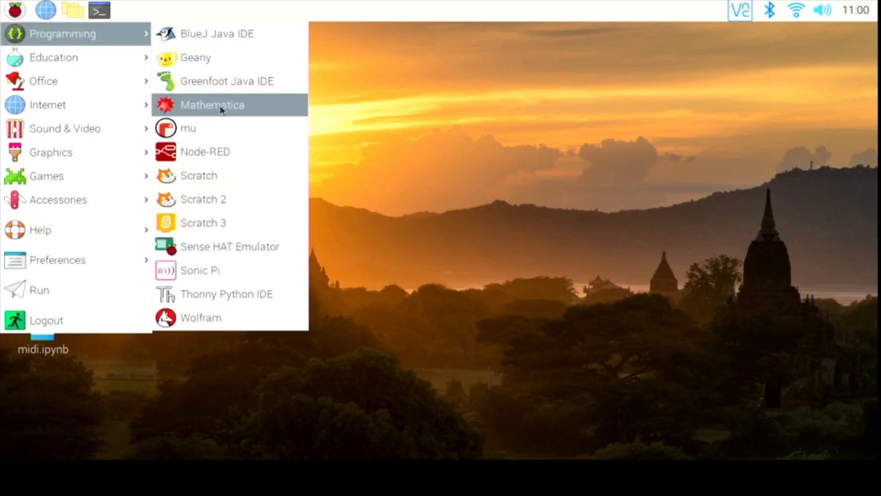
pyautogui.moveTo(230, 246)
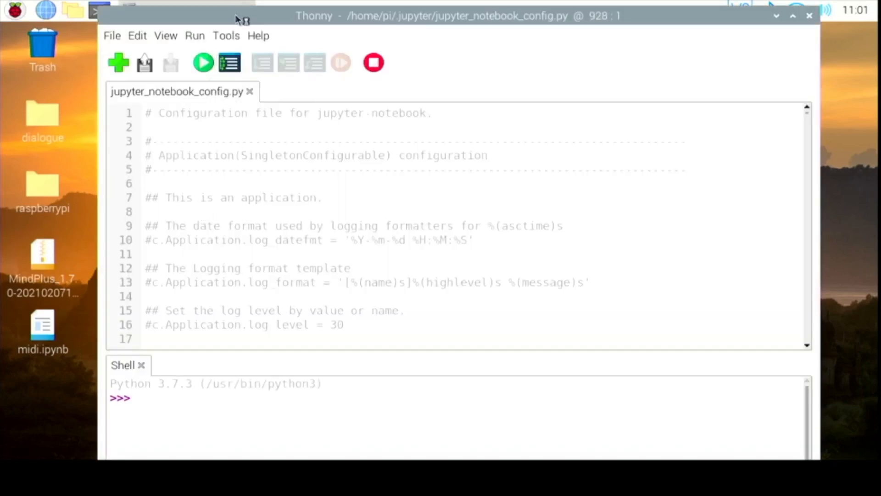
pyautogui.click(226, 35)
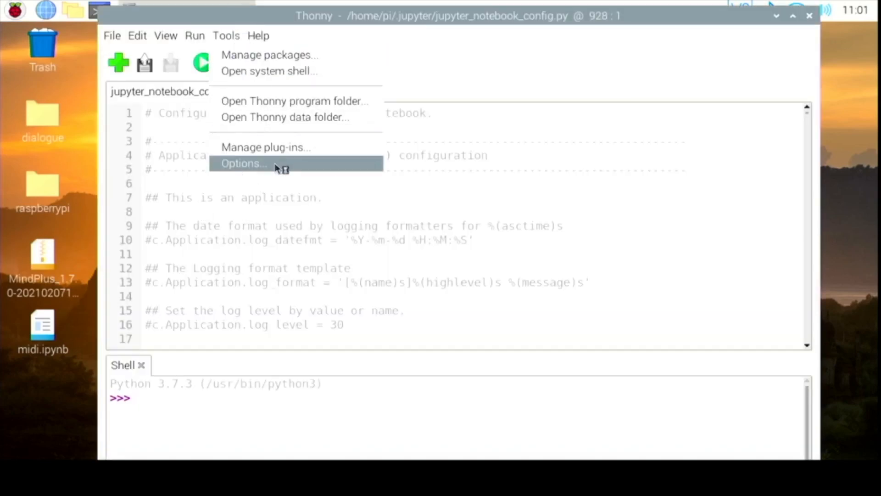
pyautogui.click(242, 163)
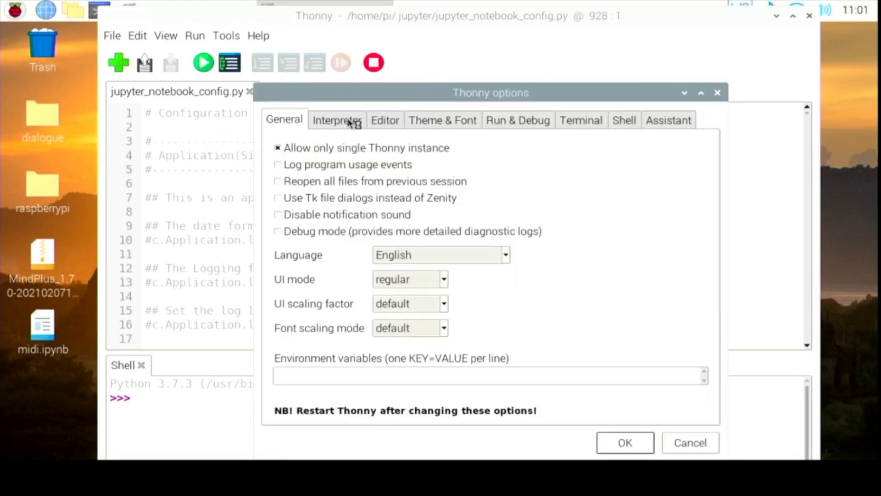
pyautogui.click(337, 120)
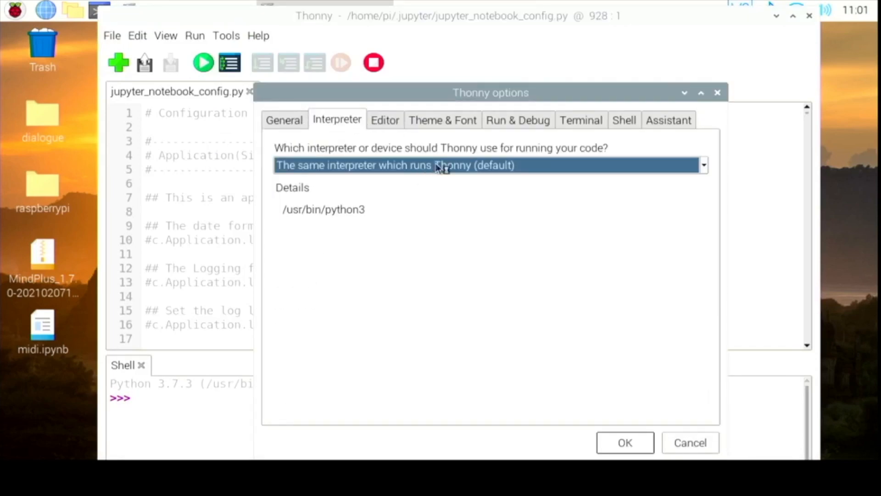
pyautogui.click(703, 165)
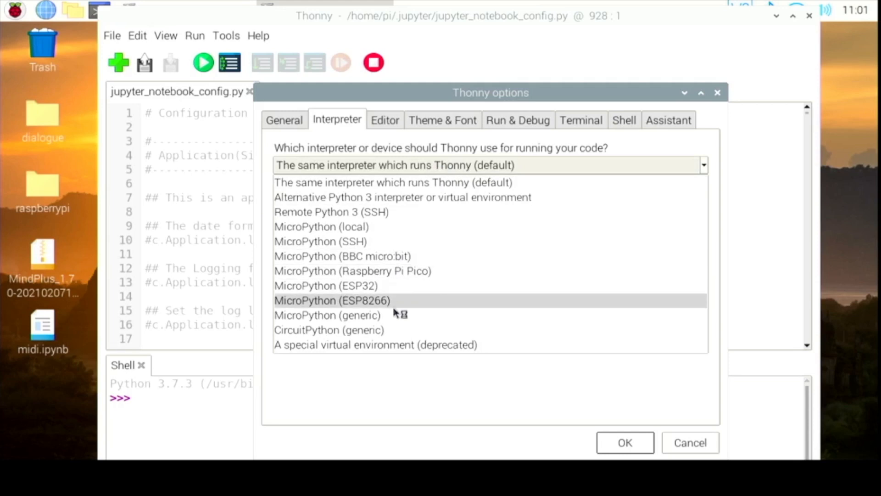
pyautogui.click(352, 270)
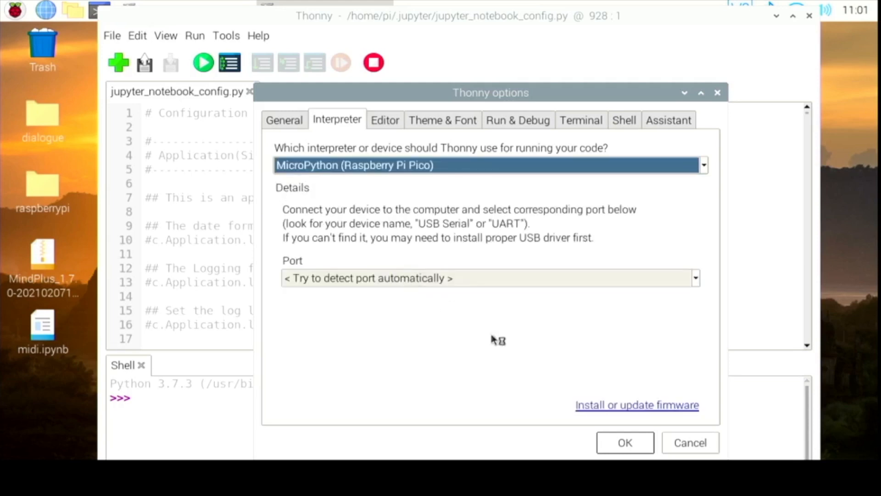
pyautogui.click(624, 443)
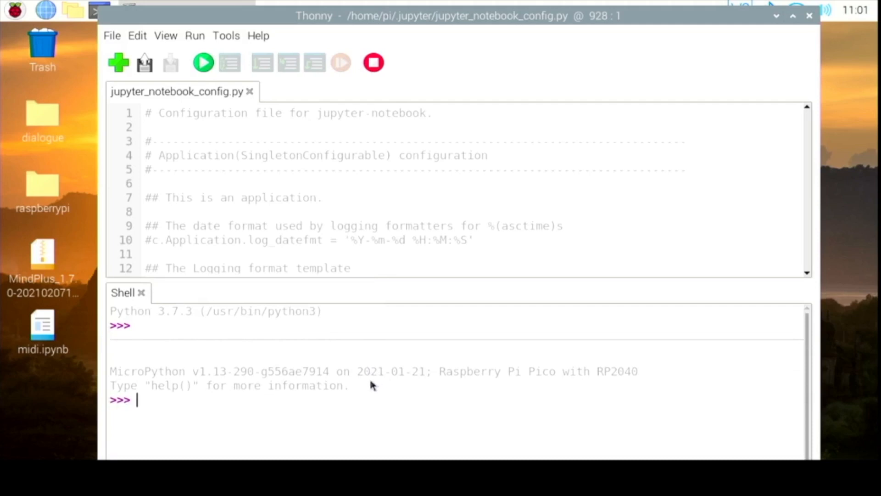
pyautogui.moveTo(144, 63)
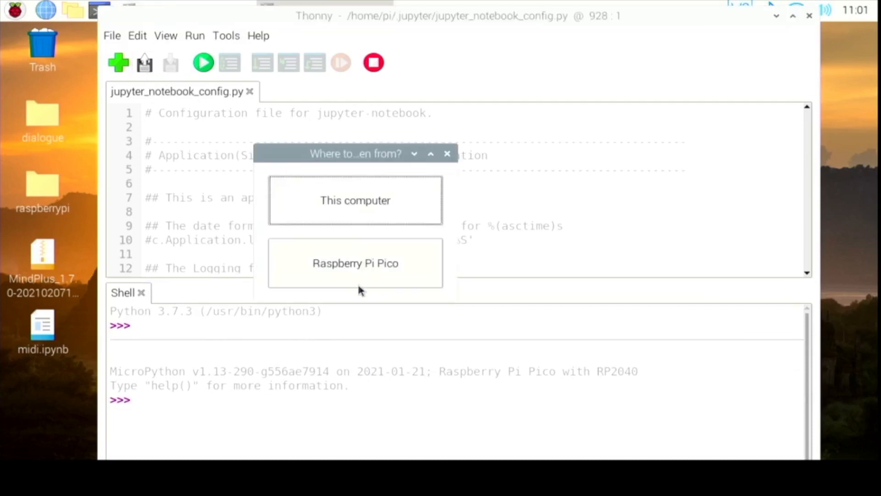
# Open learn.py from the Raspberry Pi Pico's file list into the editor
pyautogui.click(356, 263)
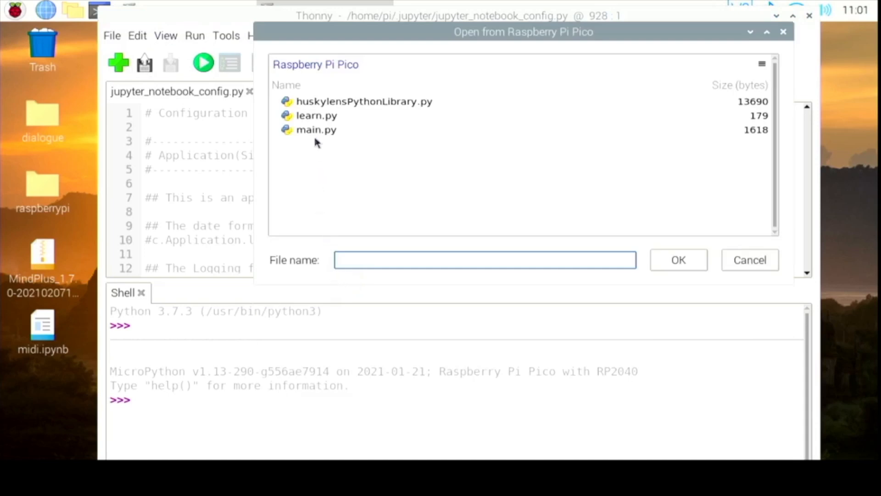
pyautogui.click(750, 260)
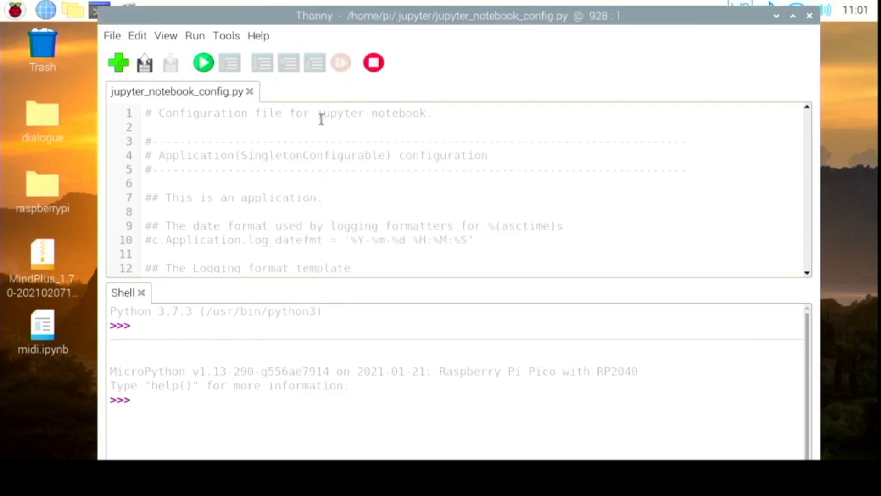
pyautogui.click(294, 91)
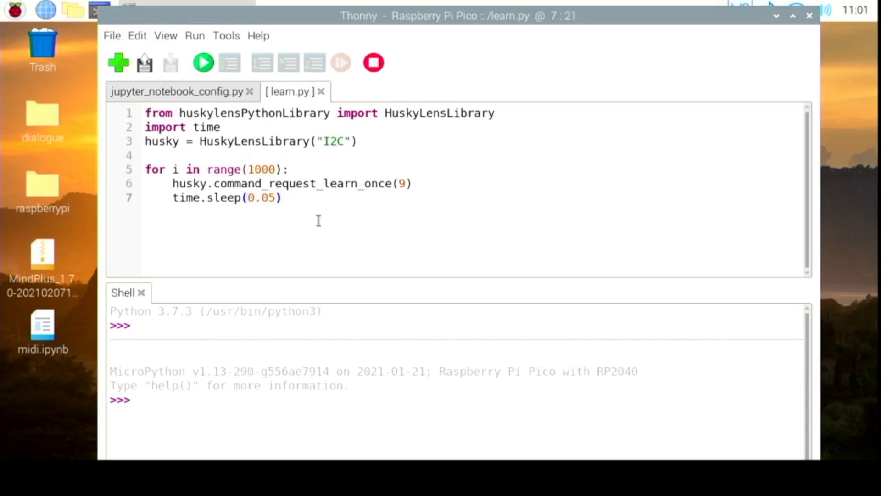
# Run learn.py on the Pico to teach the HuskyLens, then close Thonny
pyautogui.click(14, 10)
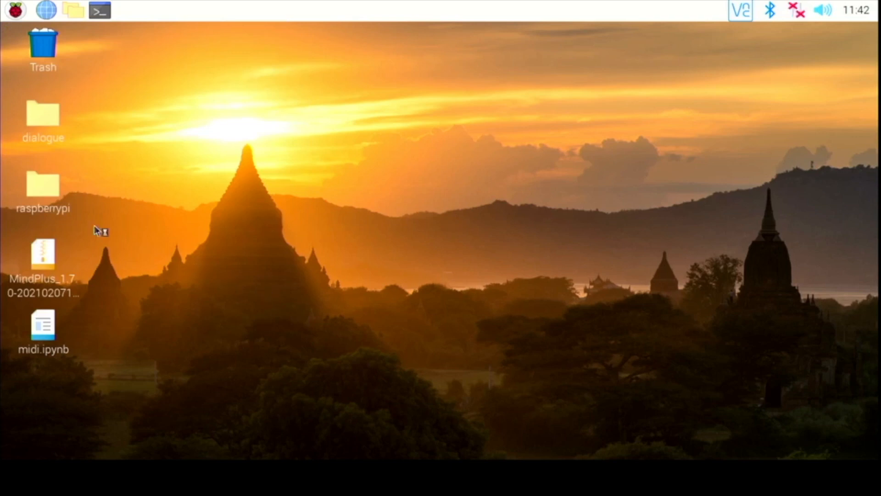
# Relaunch Thonny and reselect MicroPython (Raspberry Pi Pico) as the interpreter
pyautogui.click(226, 36)
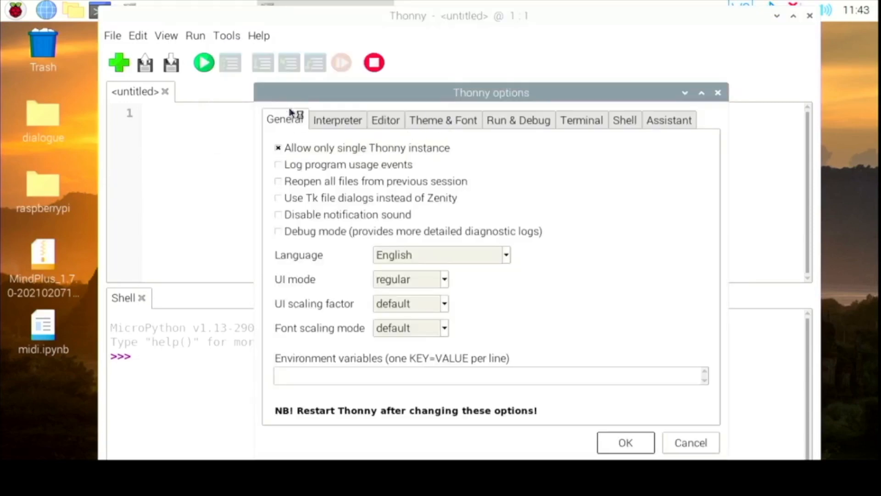
pyautogui.click(337, 120)
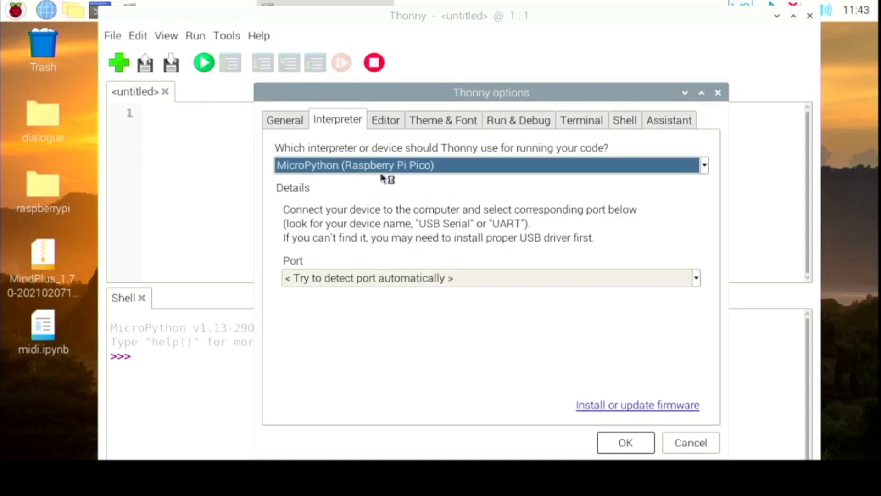
pyautogui.click(704, 165)
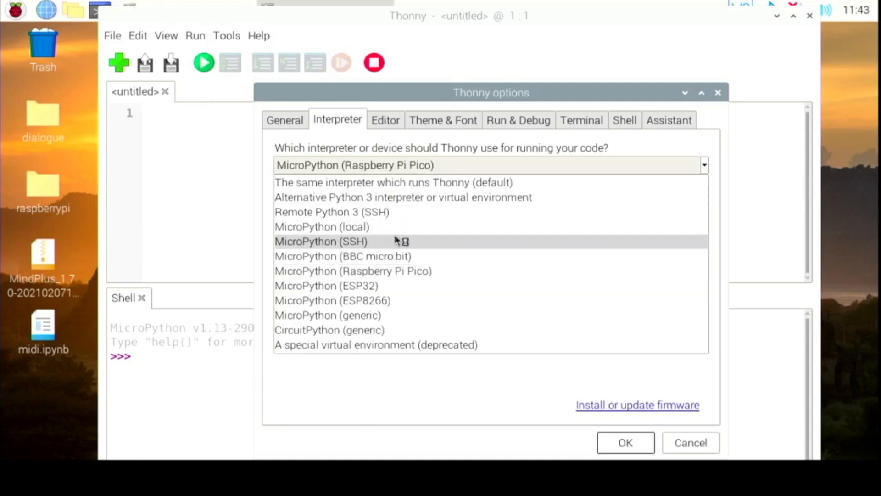
pyautogui.click(355, 271)
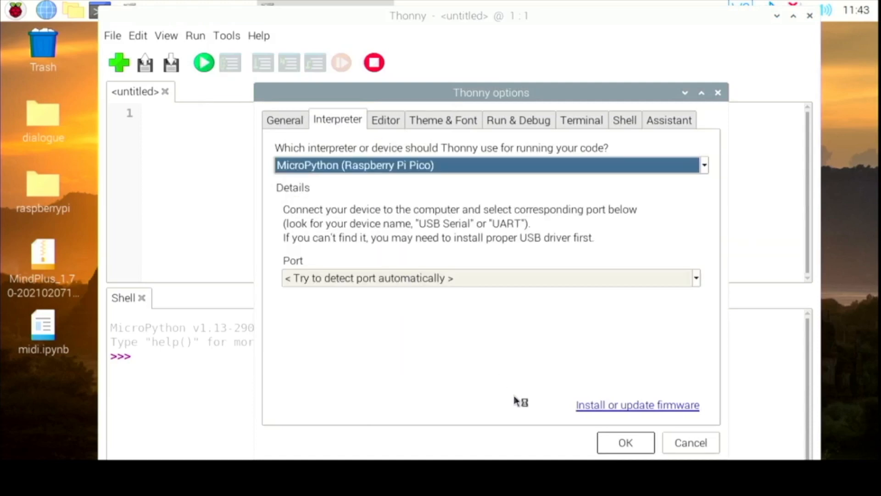
pyautogui.click(625, 443)
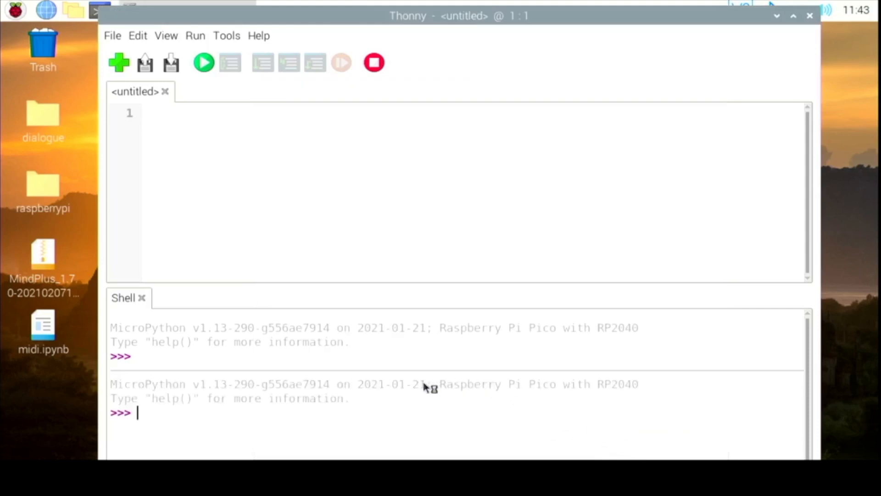
pyautogui.moveTo(145, 63)
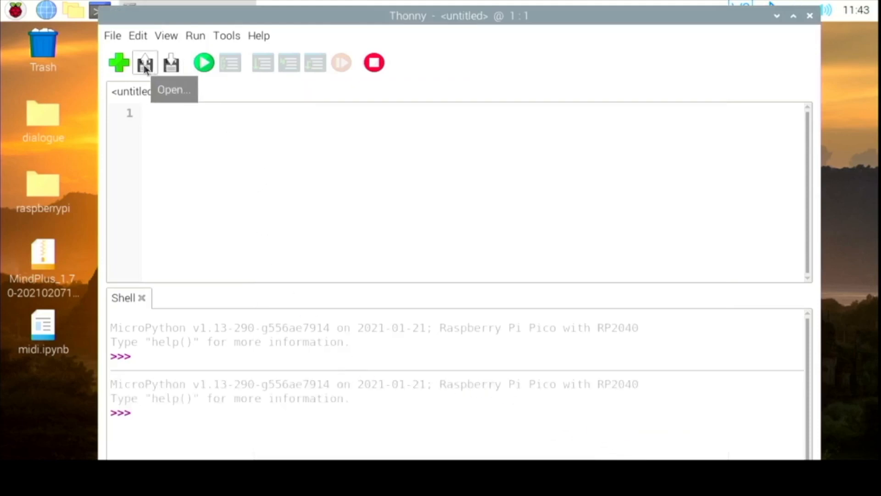
# Open main.py from the Pico and scroll down to its while loop
pyautogui.click(144, 62)
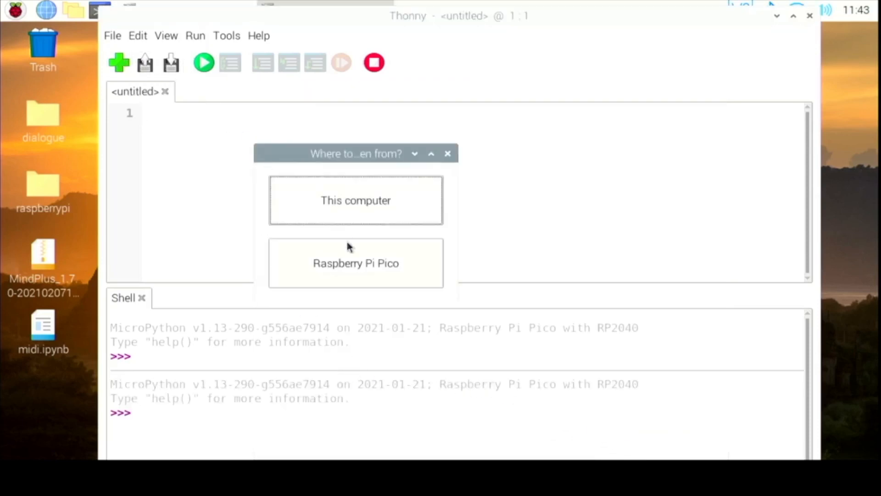
pyautogui.click(355, 263)
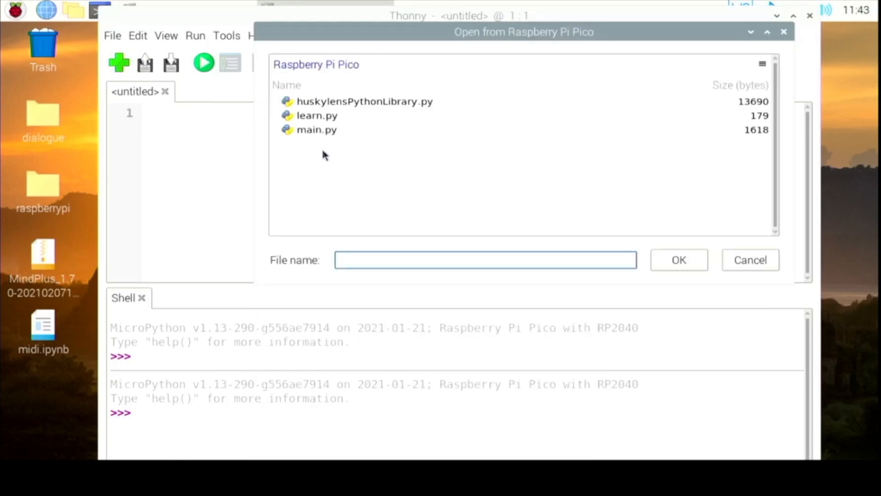
pyautogui.moveTo(329, 132)
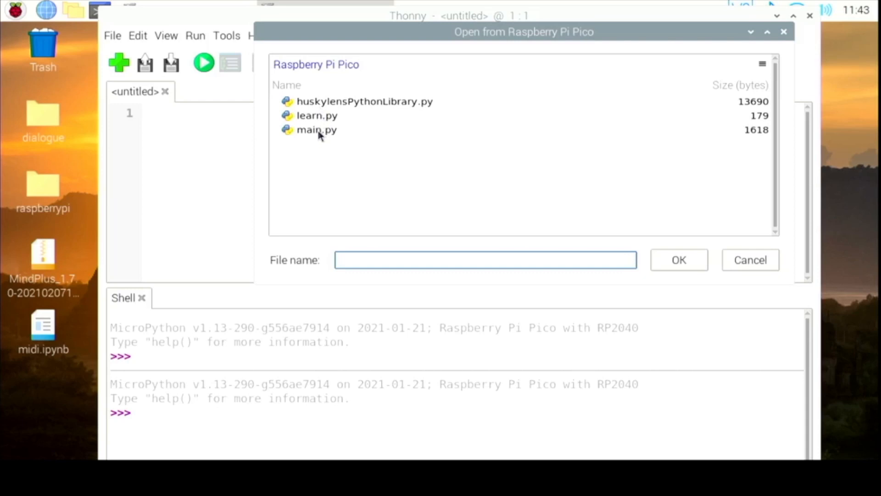
pyautogui.click(364, 101)
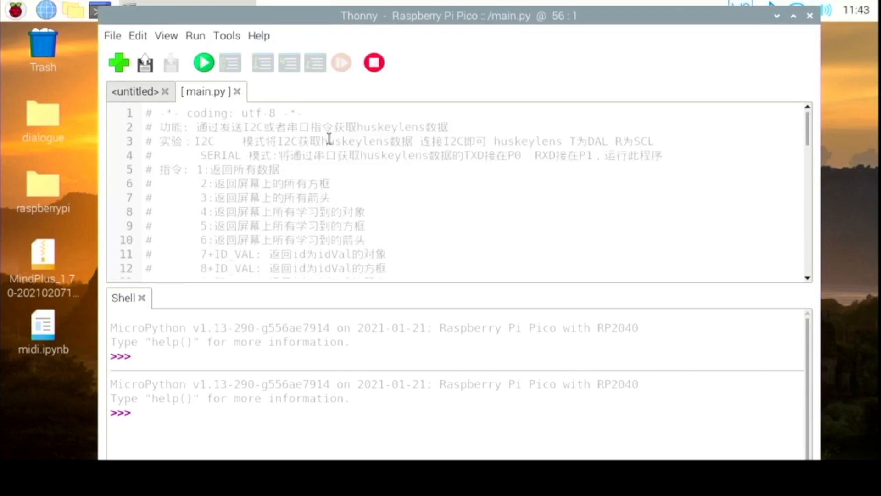
pyautogui.scroll(-3)
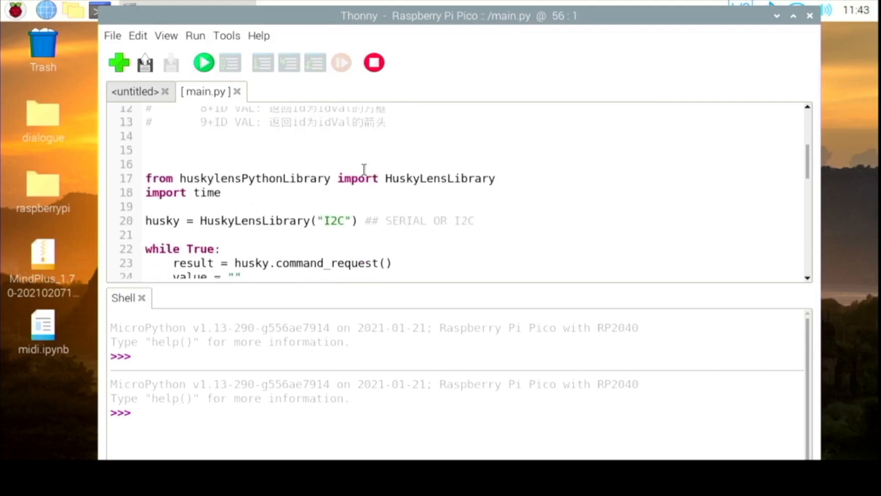
pyautogui.scroll(-3)
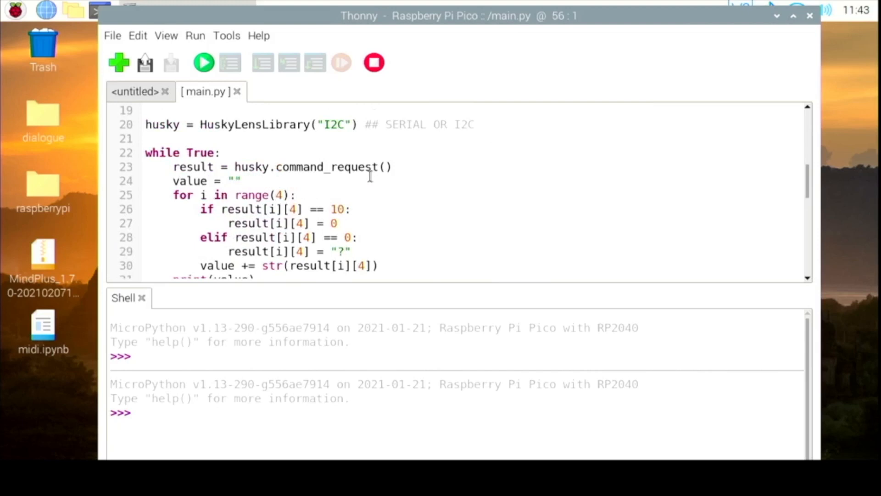
pyautogui.scroll(-3)
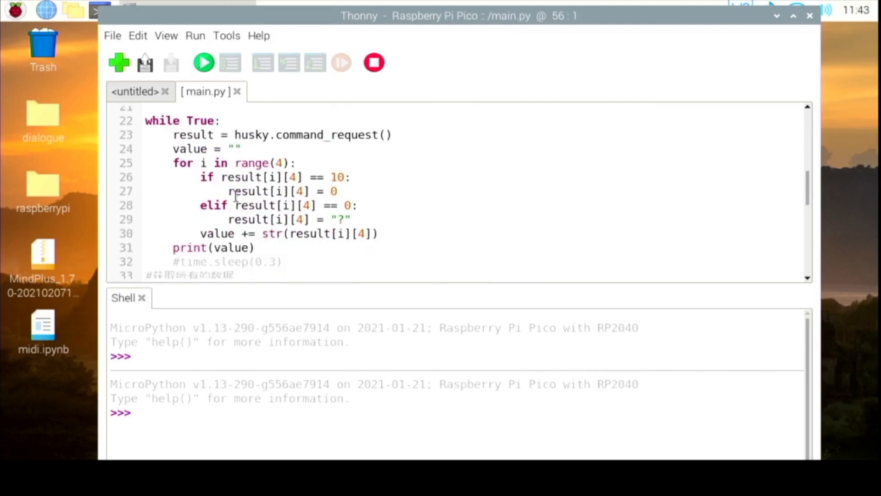
pyautogui.moveTo(140, 48)
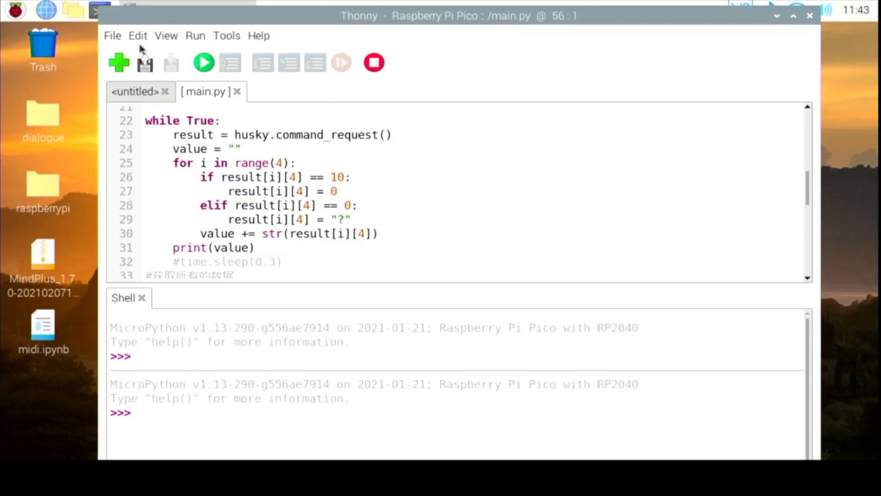
# Run main.py, watch the shell print IDs 4423 and 3323, then stop it
pyautogui.click(203, 62)
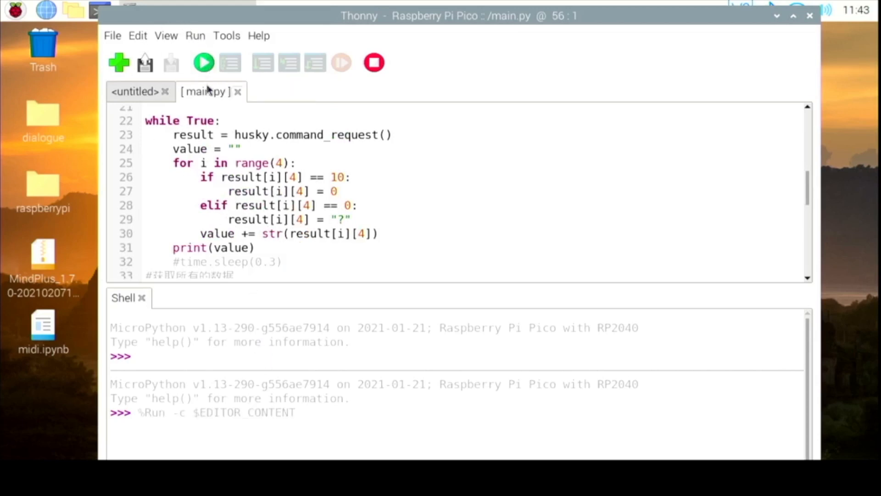
pyautogui.click(204, 63)
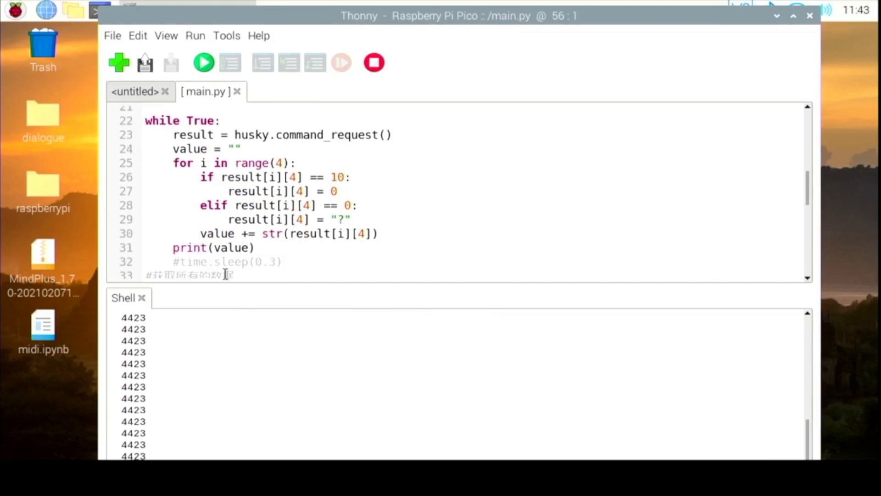
pyautogui.moveTo(92, 241)
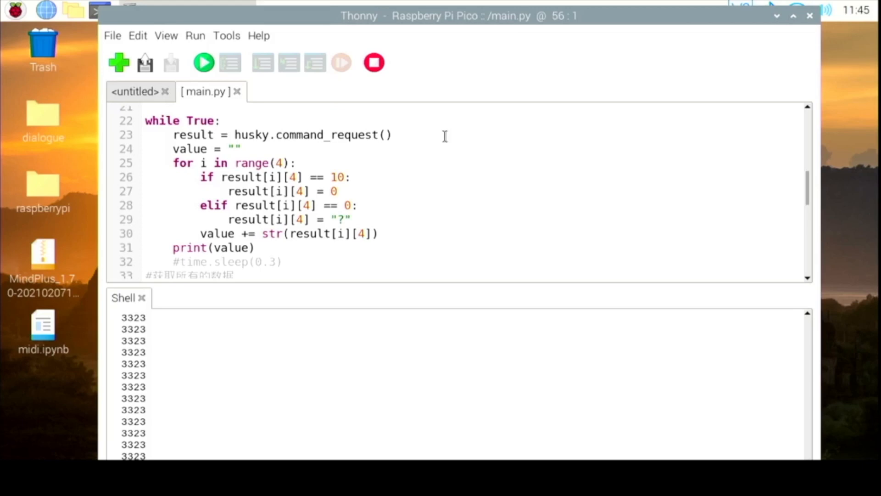
pyautogui.moveTo(170, 63)
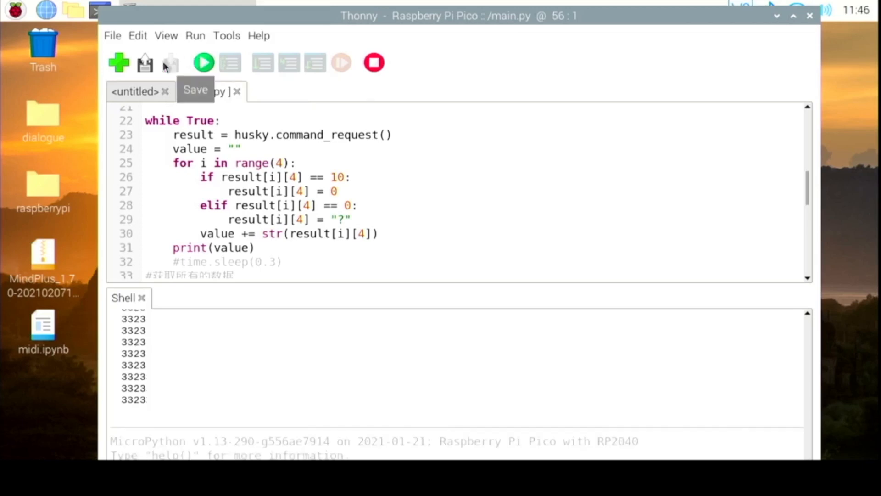
# Open learn.py from the Pico's files in a new editor tab
pyautogui.click(144, 62)
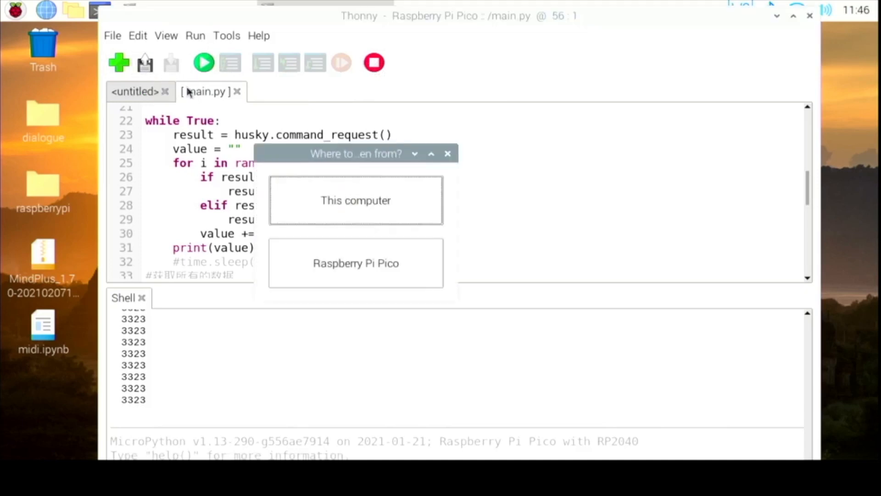
pyautogui.click(356, 263)
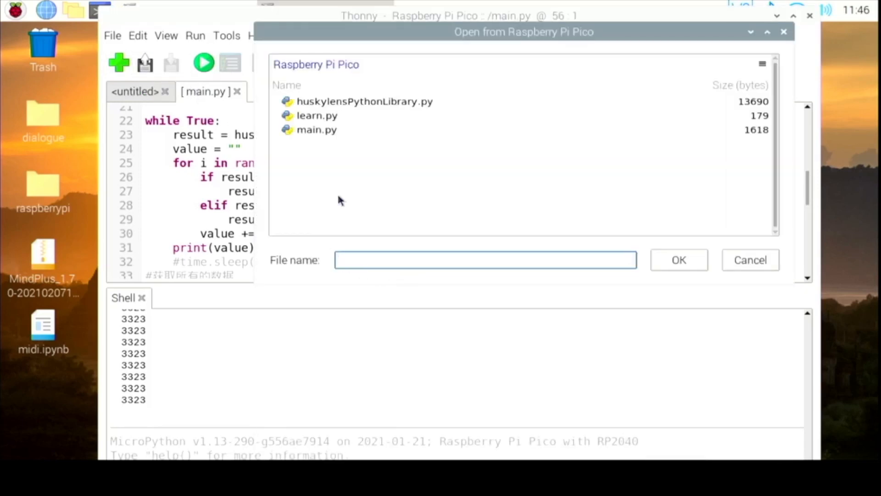
pyautogui.click(316, 116)
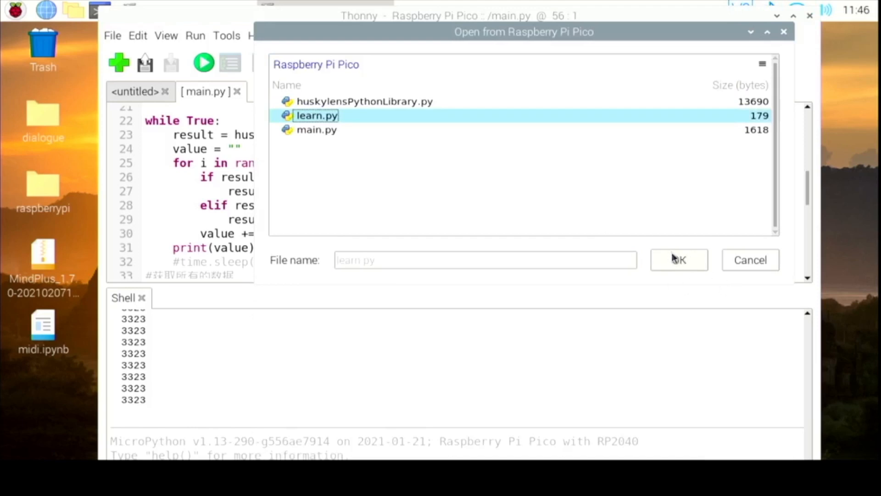
pyautogui.click(678, 260)
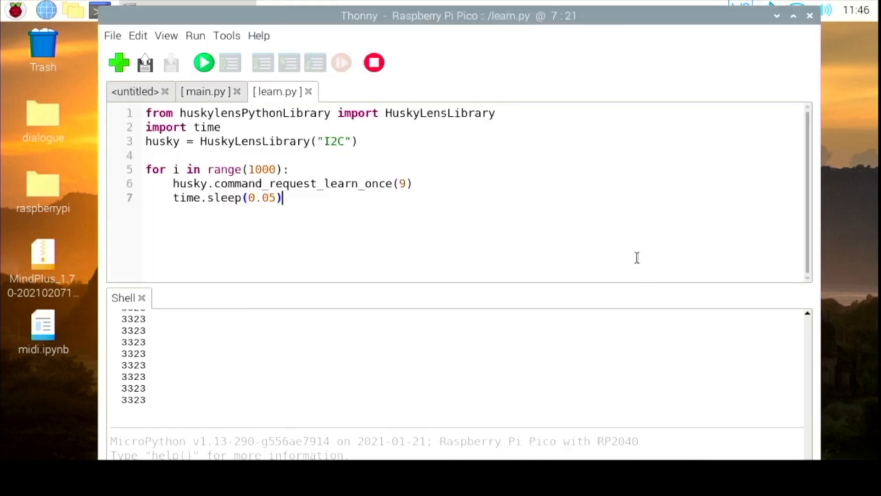
pyautogui.moveTo(567, 236)
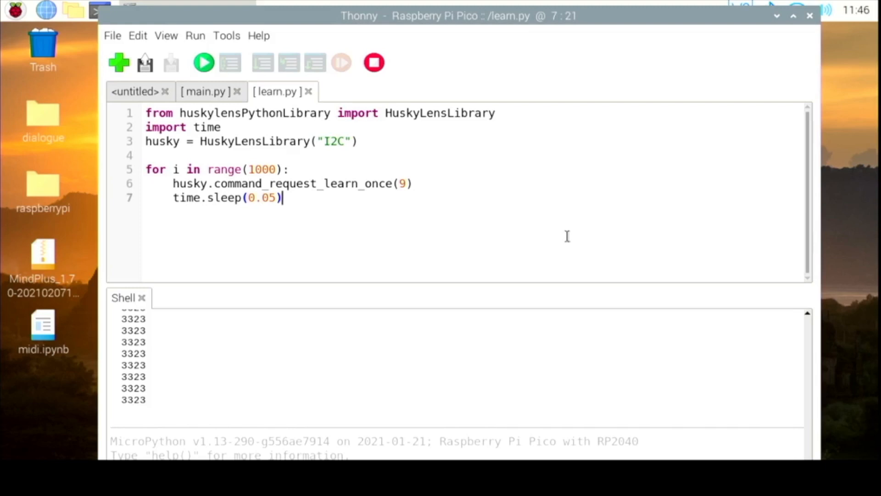
pyautogui.moveTo(286, 183)
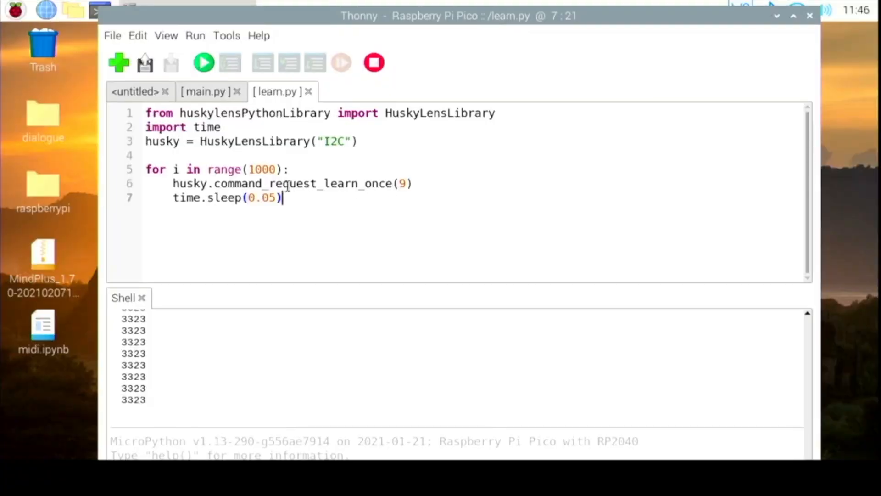
pyautogui.moveTo(402, 183)
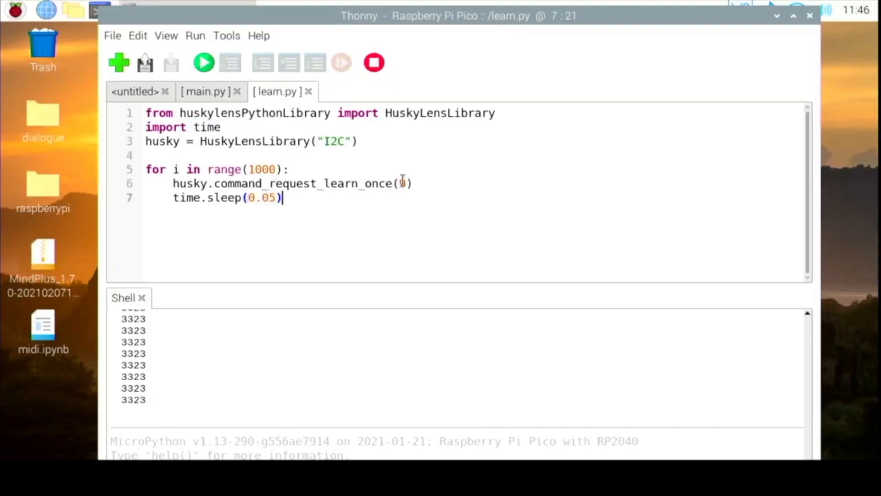
# Replace the 9 in command_request_learn_once(9) with 1
pyautogui.click(399, 183)
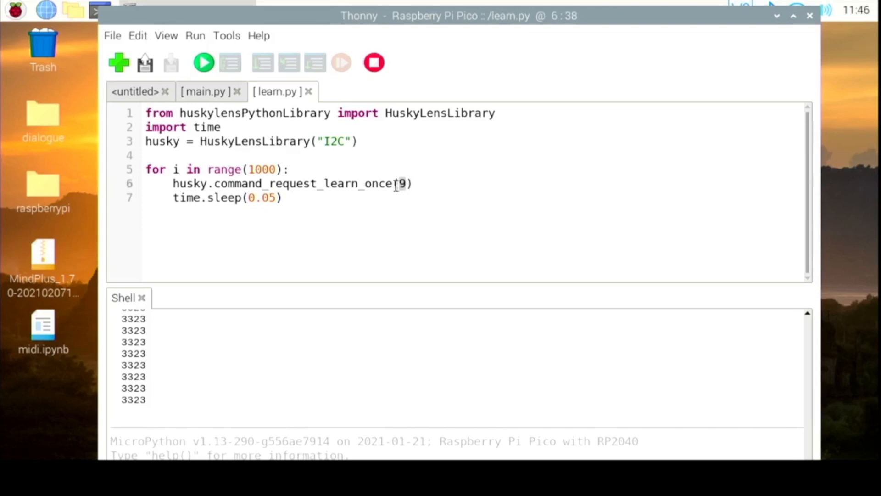
pyautogui.moveTo(388, 210)
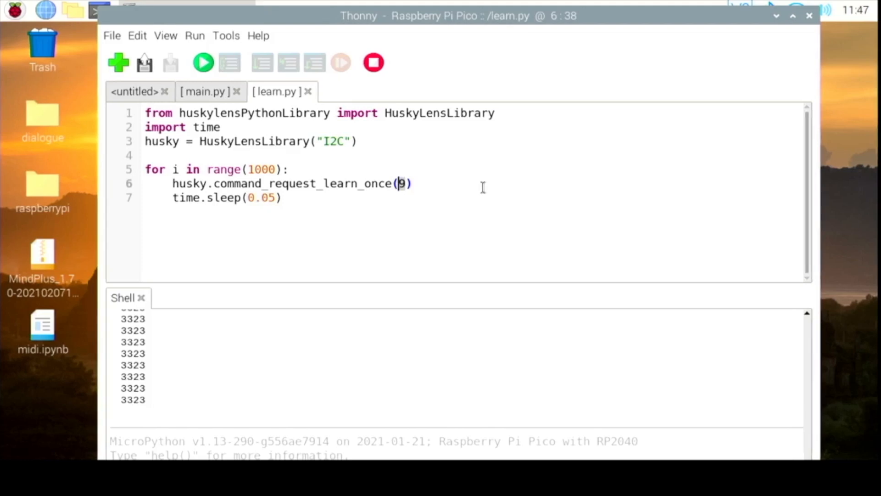
pyautogui.write('1')
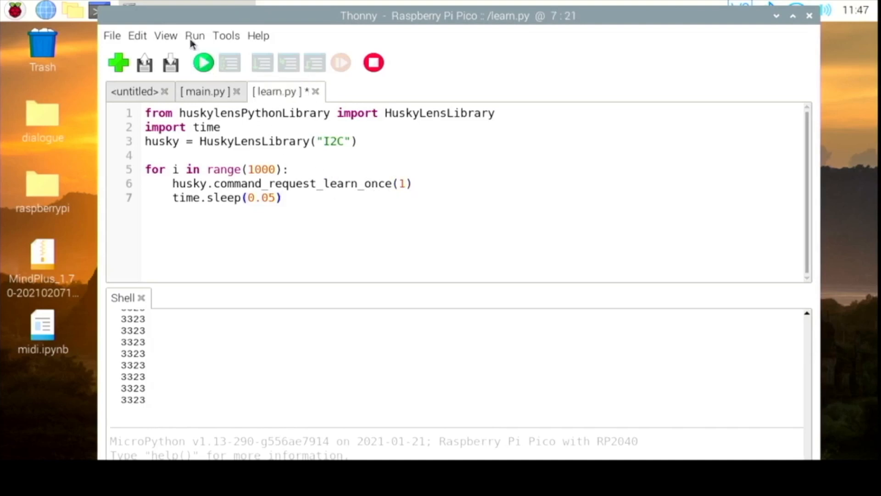
# Save and run learn.py with ID 1, producing repeated Read error lines
pyautogui.click(203, 63)
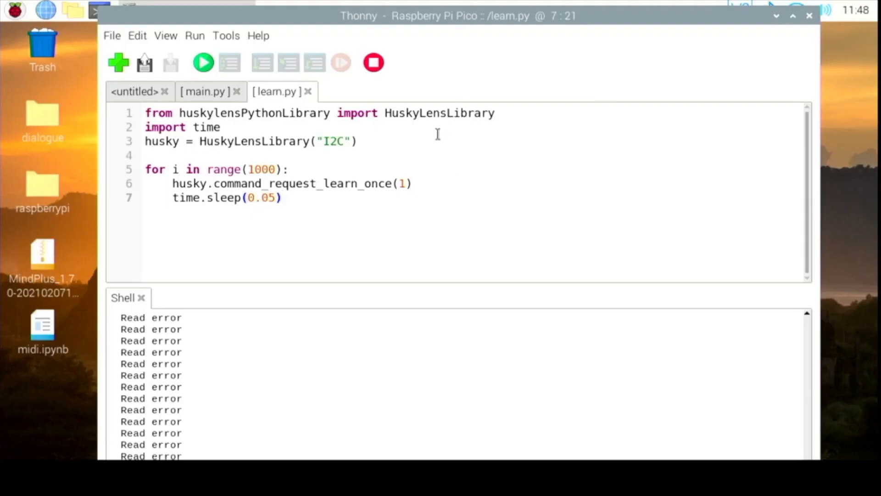
pyautogui.moveTo(373, 62)
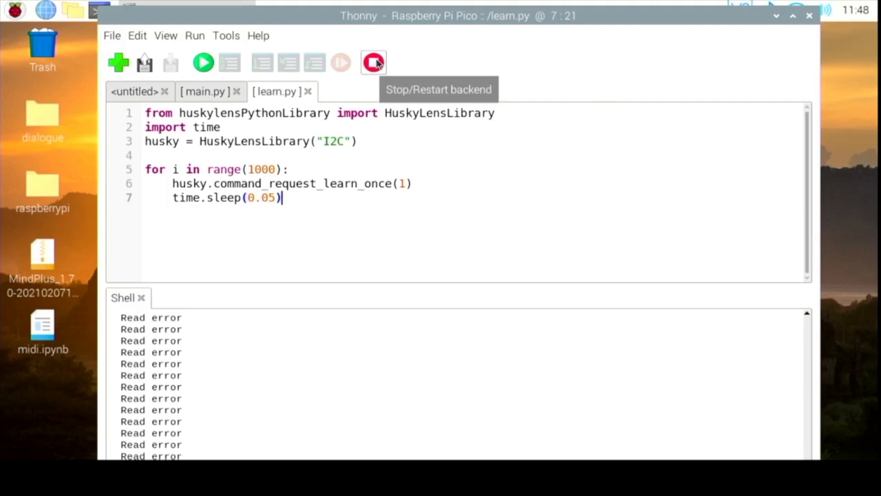
# Stop the running script and change learn_once(1) to learn_once(2)
pyautogui.click(373, 62)
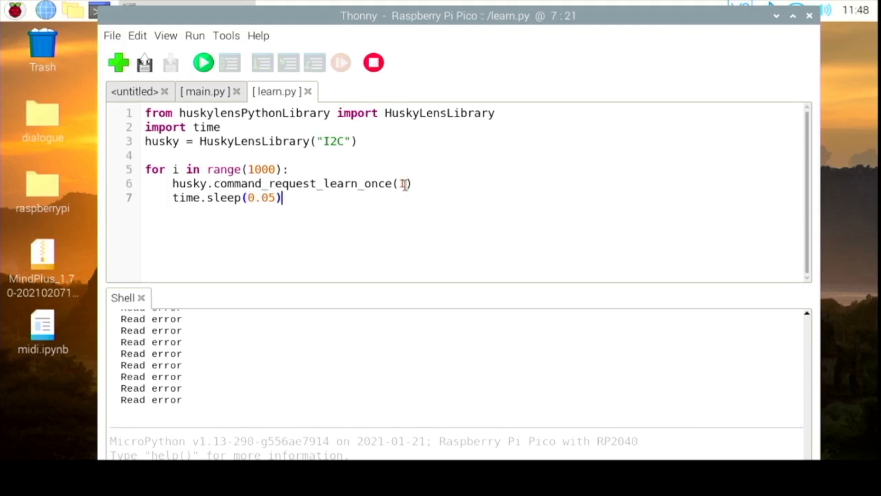
pyautogui.click(400, 183)
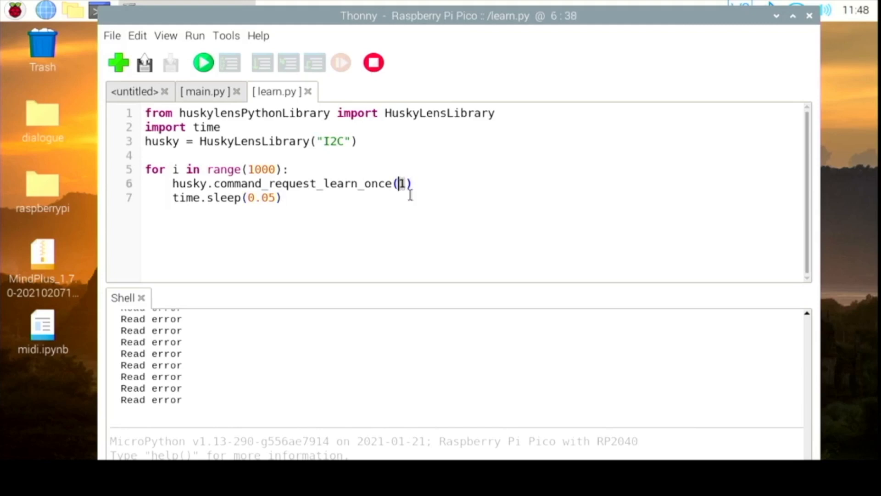
pyautogui.write('2')
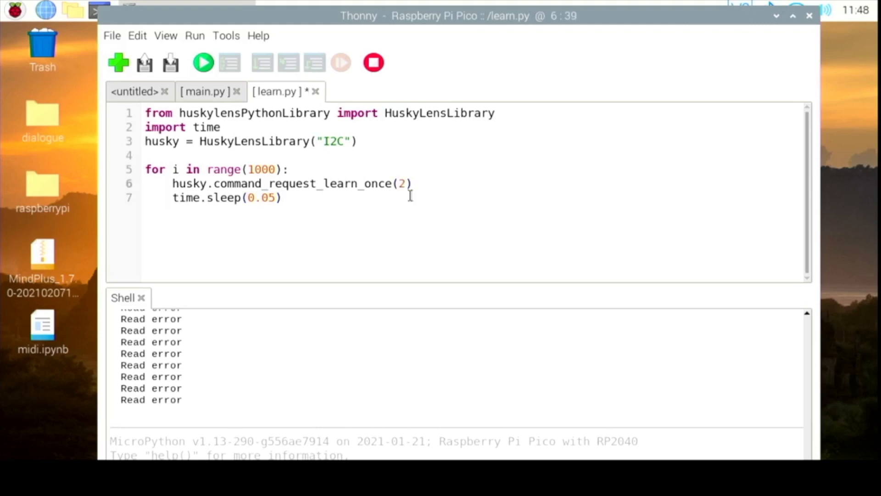
pyautogui.moveTo(203, 63)
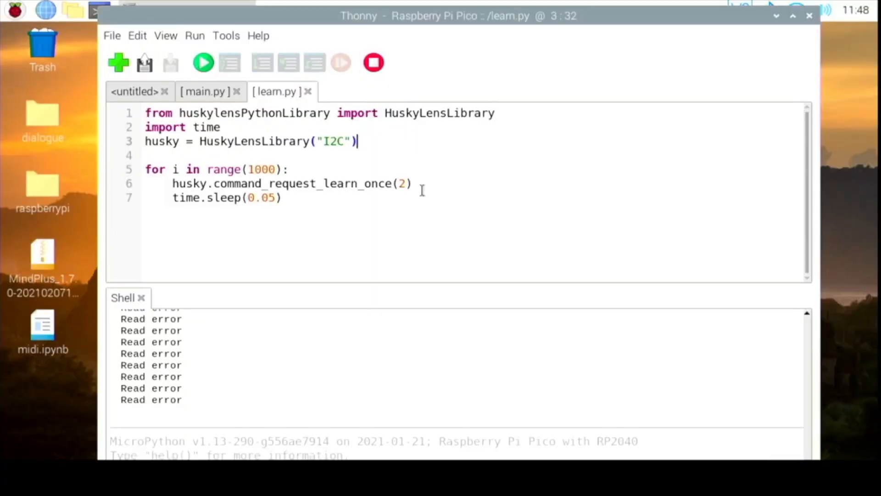
# Change learn.py's learning ID from 2 to 3 and run the script
pyautogui.click(401, 183)
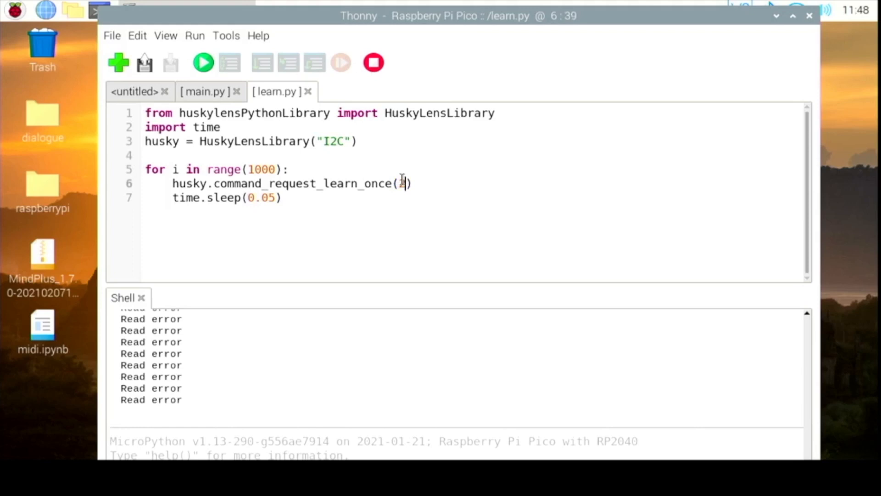
pyautogui.write('2')
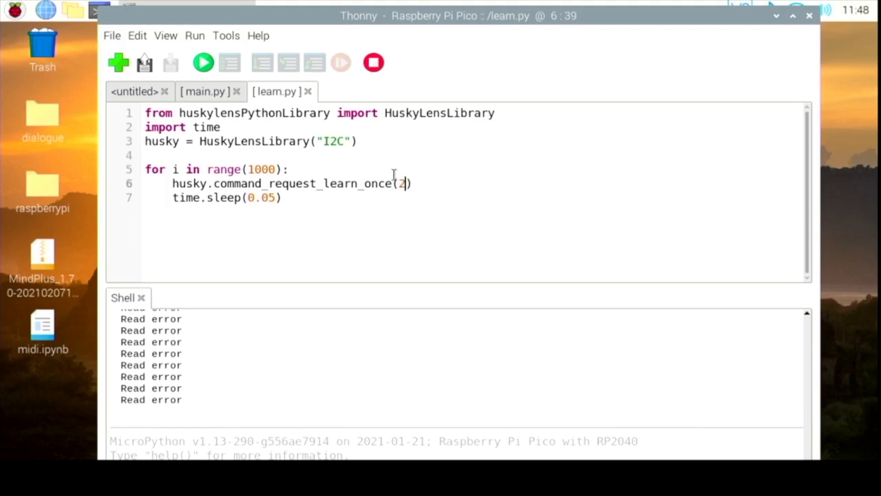
pyautogui.write('3')
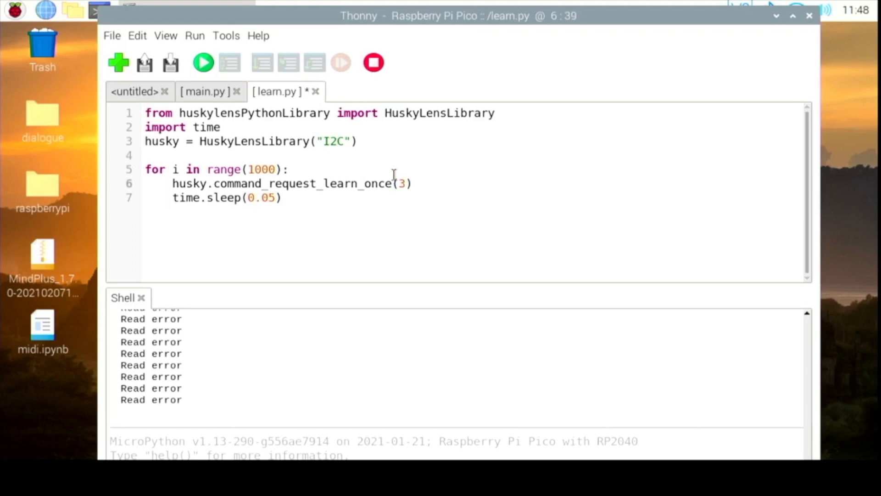
pyautogui.moveTo(203, 62)
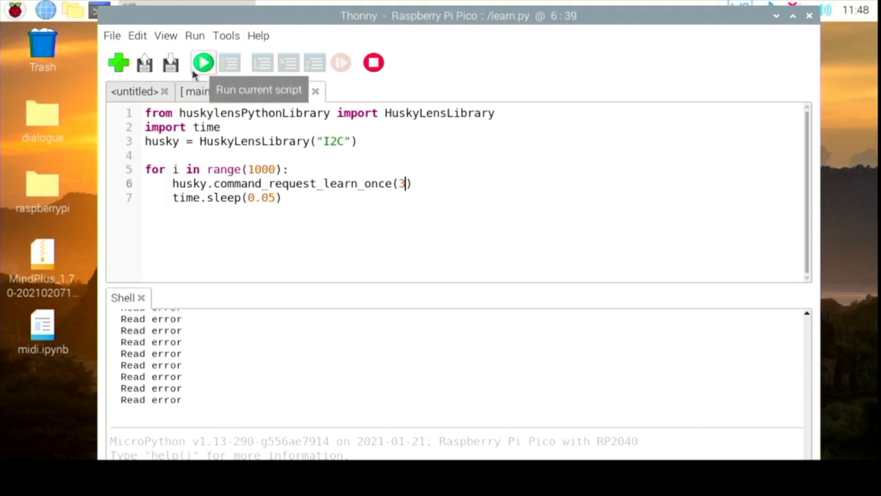
pyautogui.click(203, 62)
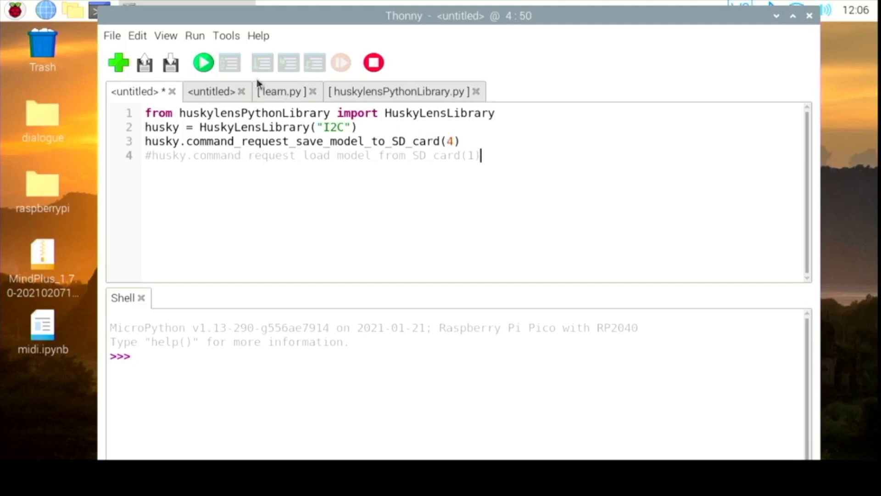
pyautogui.moveTo(203, 62)
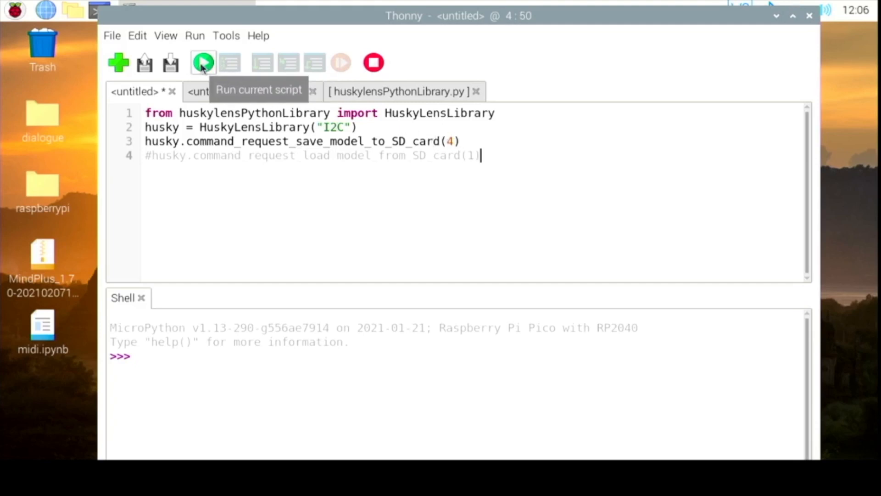
# Run the new script, saving it to the Raspberry Pi Pico as saveandload.py
pyautogui.click(203, 62)
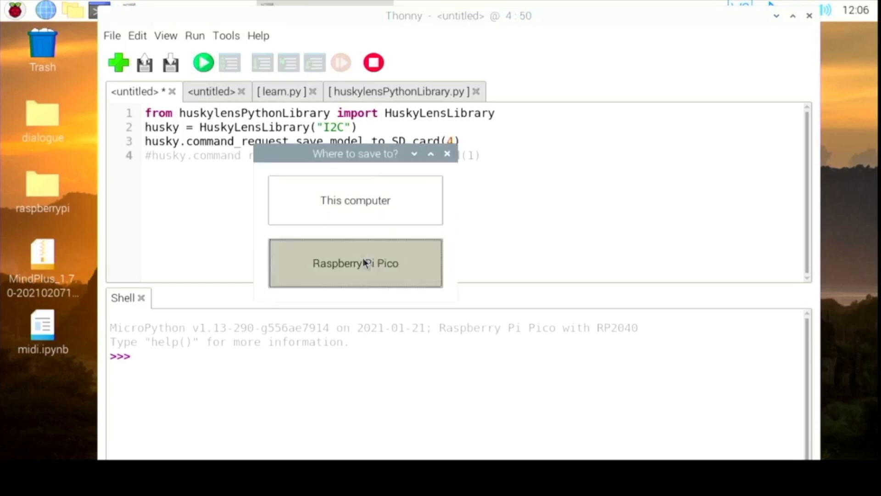
pyautogui.click(355, 263)
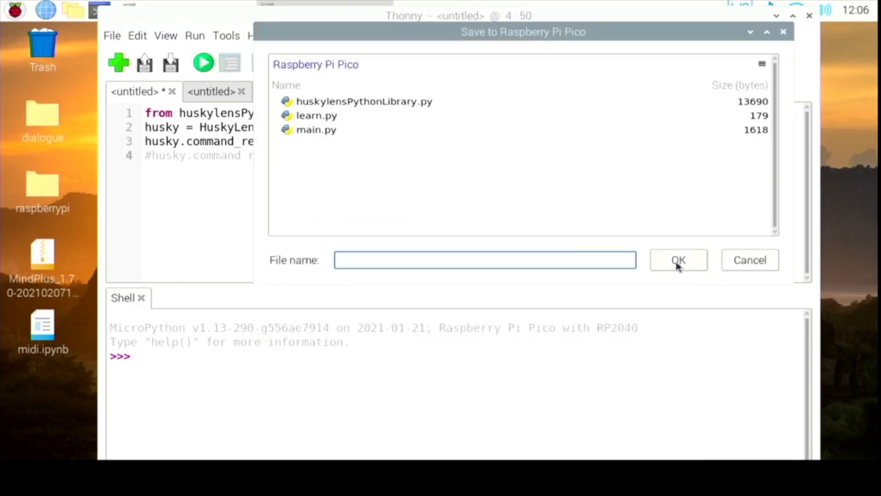
pyautogui.write('saveandload.jpy')
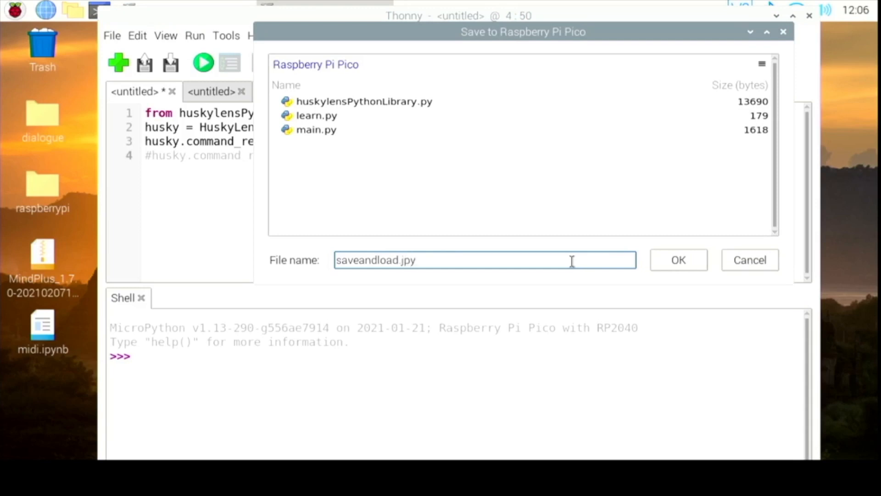
pyautogui.write('\\')
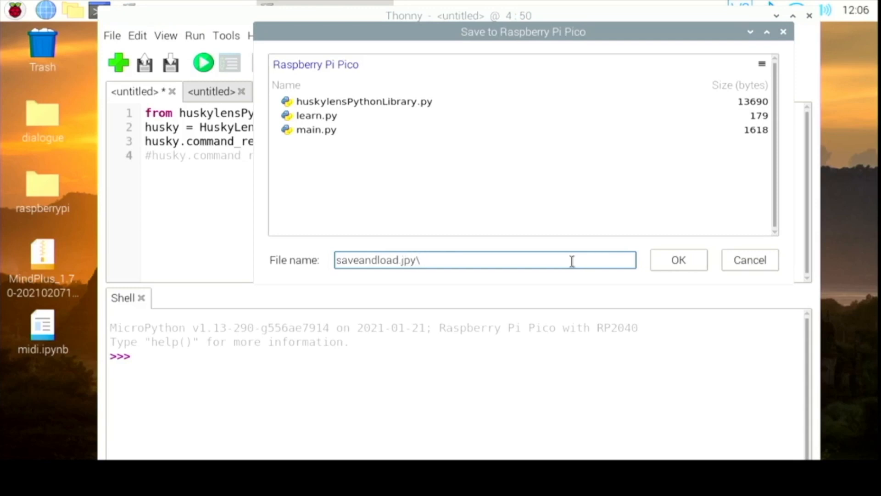
pyautogui.press('BackSpace')
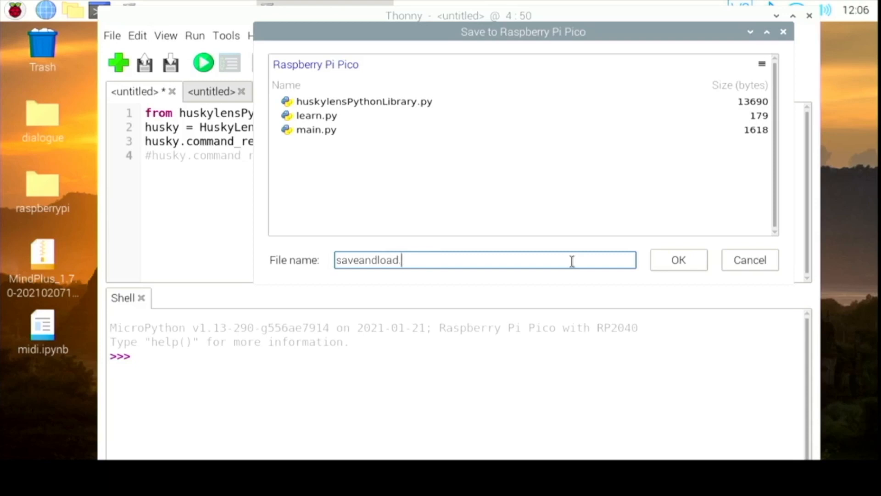
pyautogui.write('py')
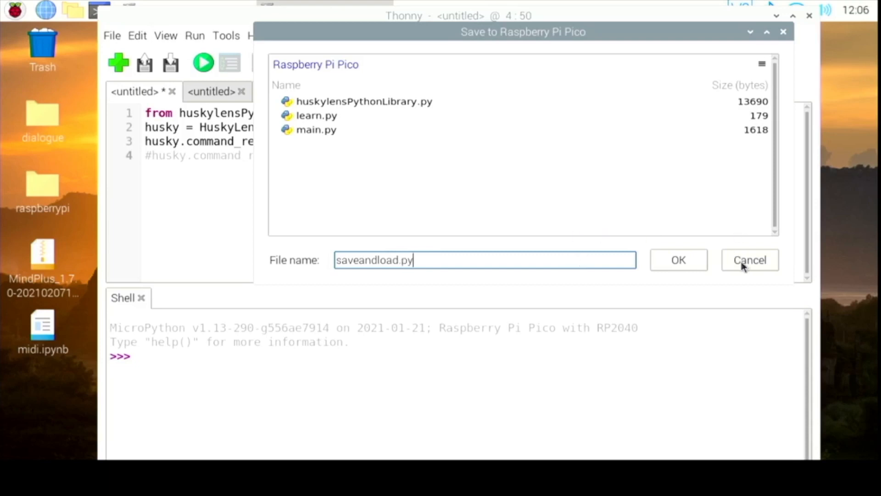
pyautogui.click(678, 260)
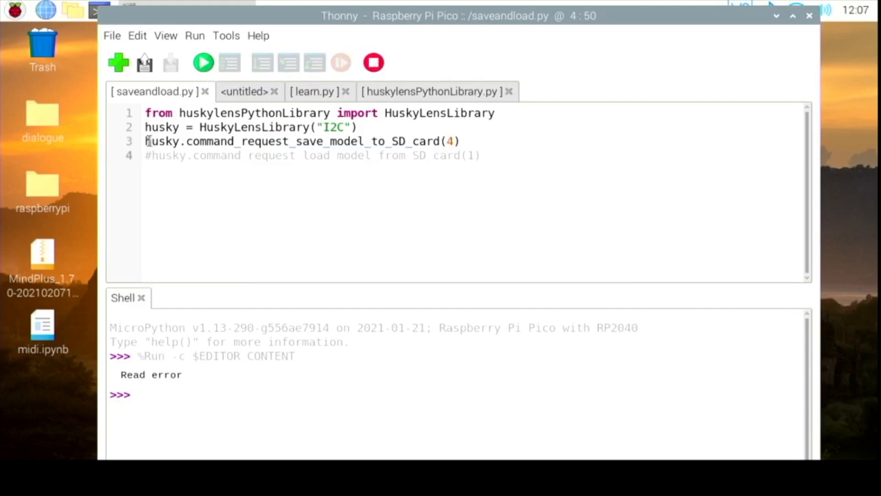
# Put the edit point on the save_model_to_SD_card line in saveandload.py
pyautogui.click(159, 140)
pyautogui.write('#')
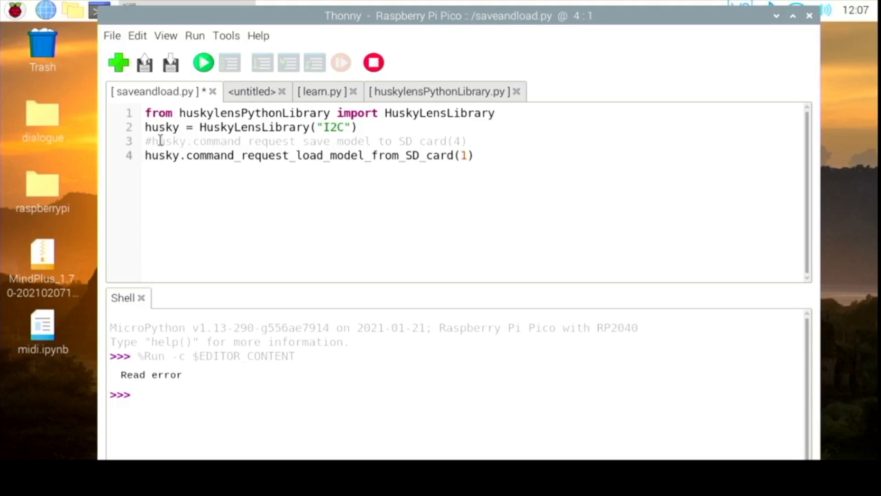
pyautogui.moveTo(170, 62)
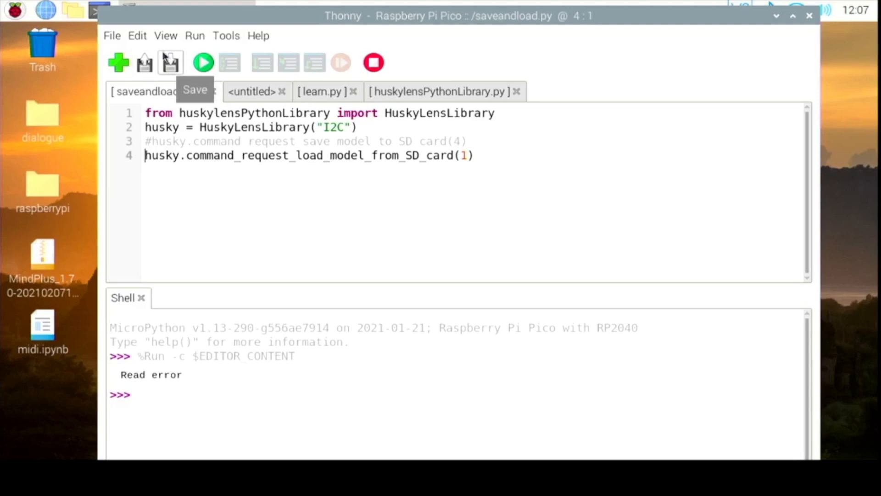